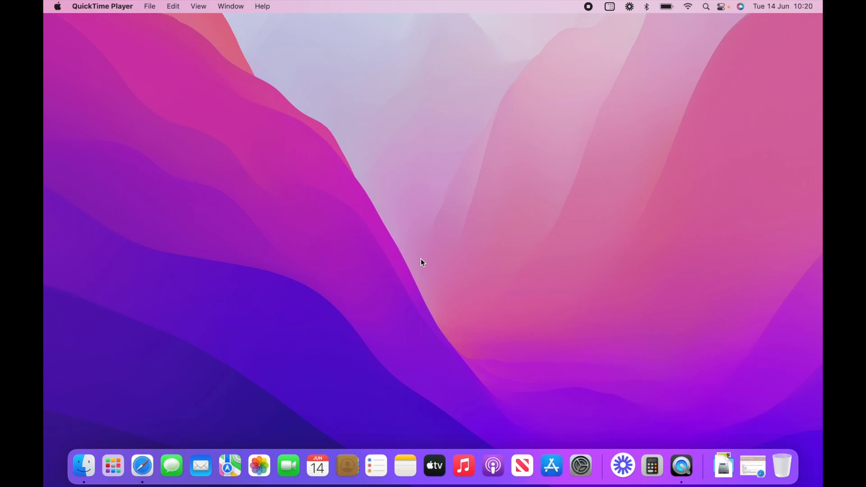
Open Saffire MixControl-3.9.3168_0.dmg from the Dock Downloads stack, triggering the Gatekeeper warning.
left_click(724, 466)
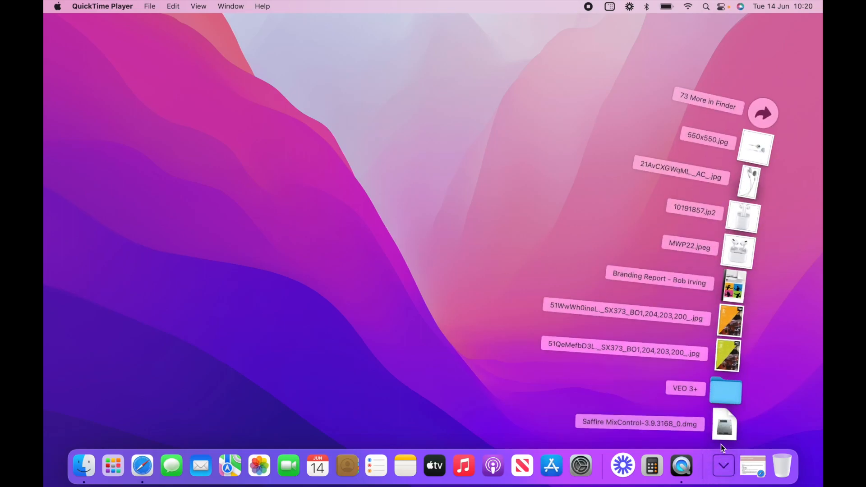
mouse_move(724, 427)
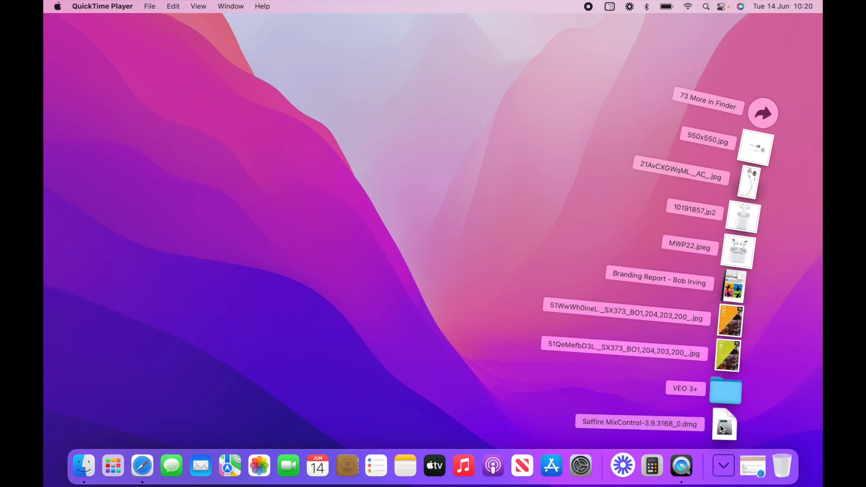
double_click(725, 424)
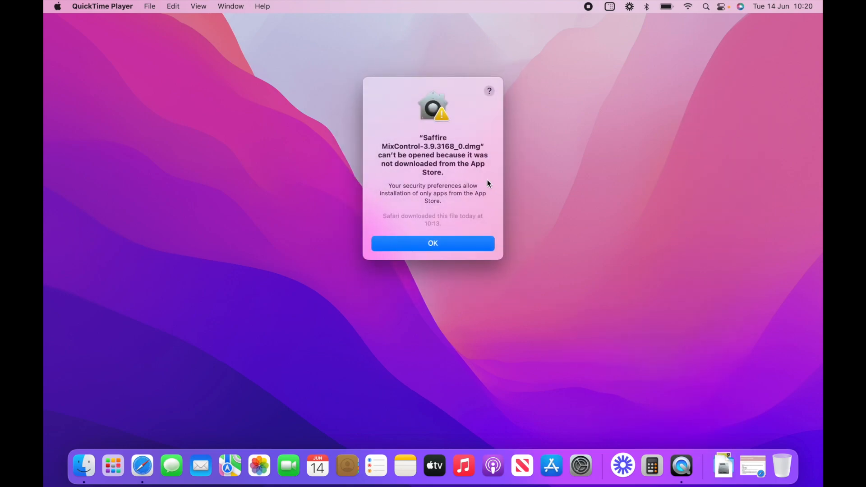
mouse_move(477, 122)
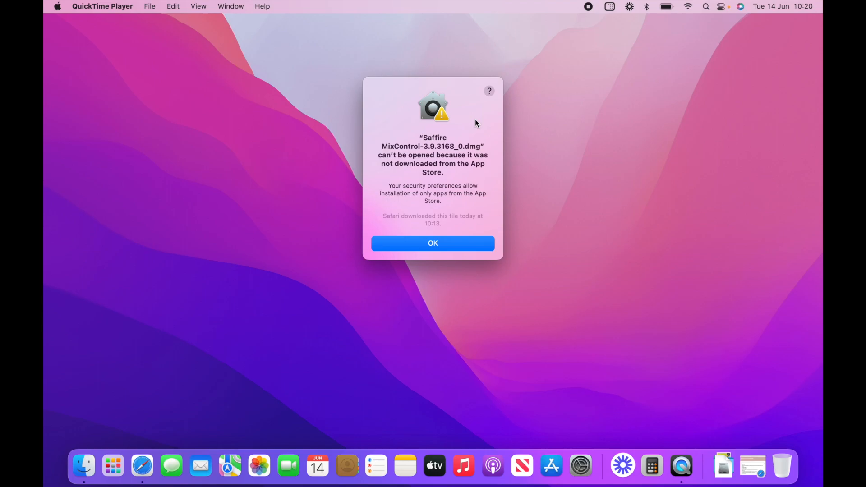
mouse_move(411, 196)
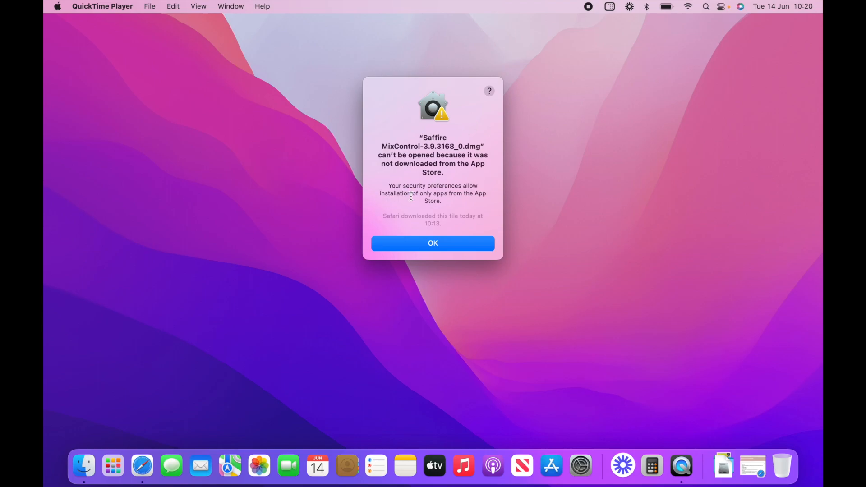
mouse_move(462, 203)
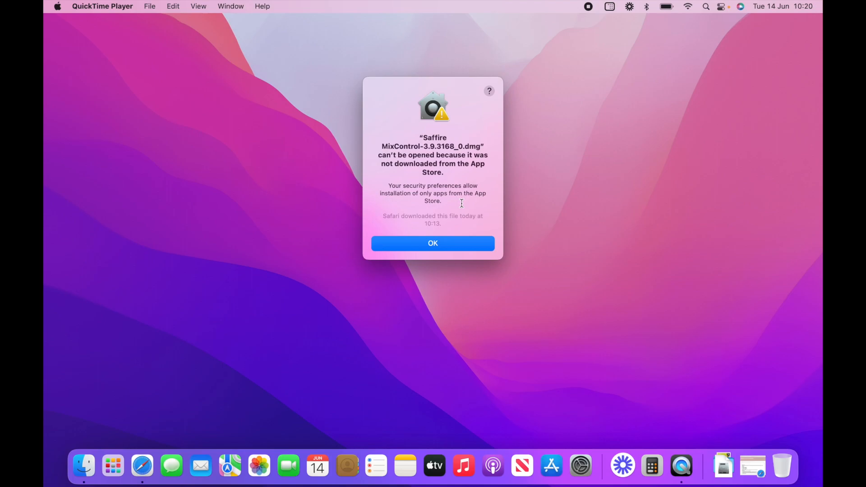
mouse_move(440, 259)
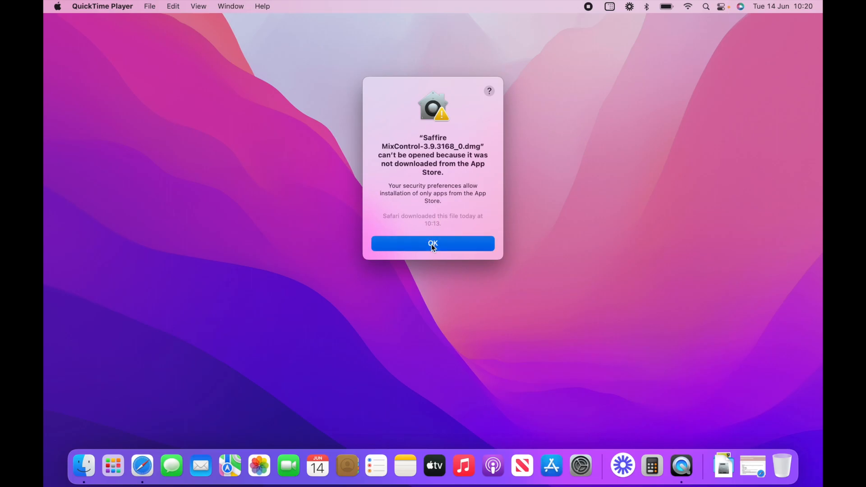
Dismiss the warning and show Security & Privacy's General pane with the Open Anyway notice.
left_click(432, 243)
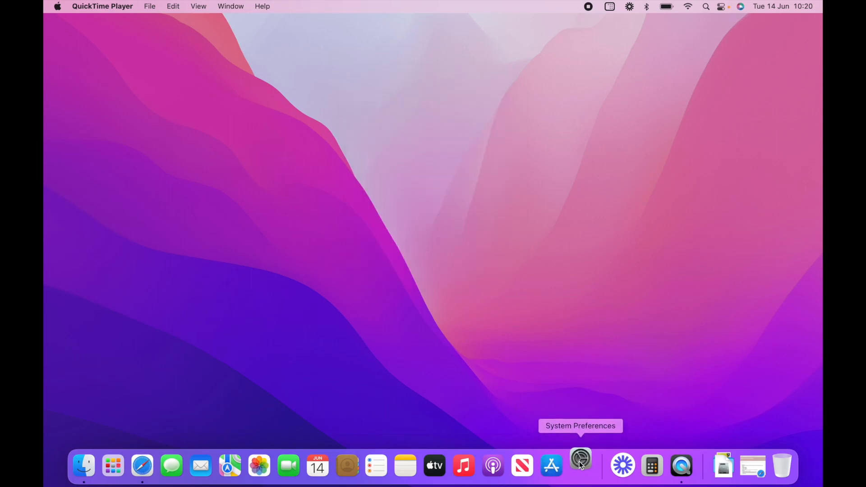
left_click(580, 466)
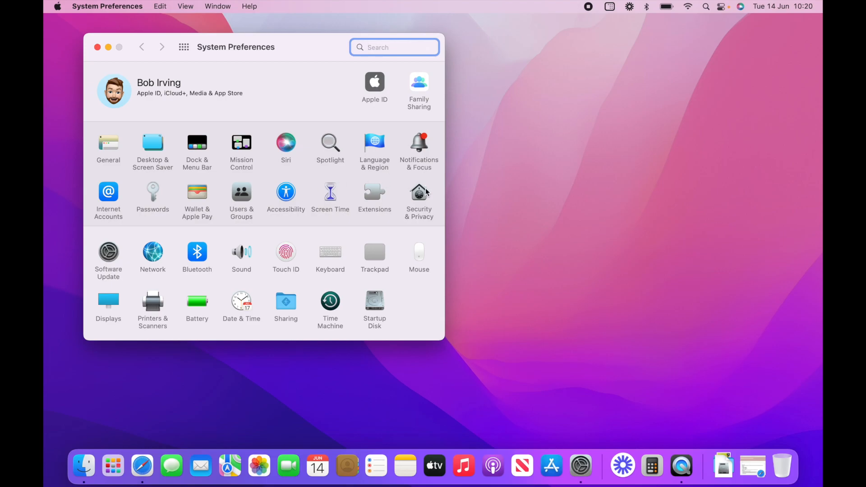
left_click(418, 193)
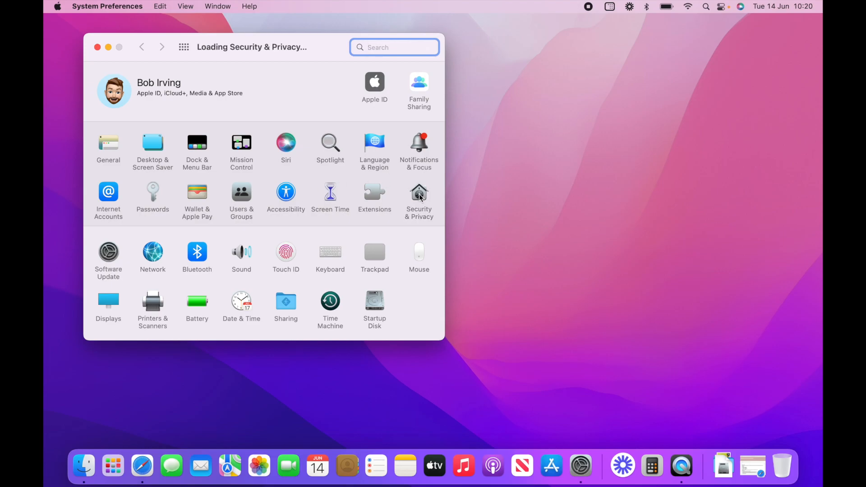
left_click(419, 195)
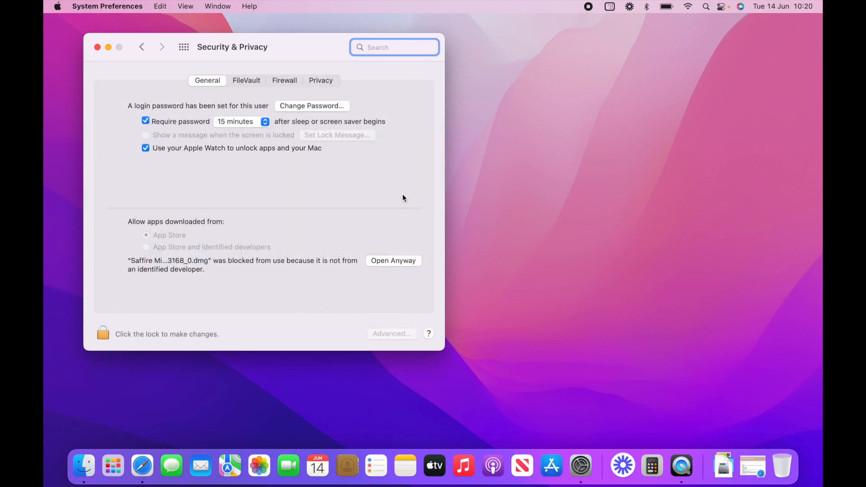
mouse_move(141, 242)
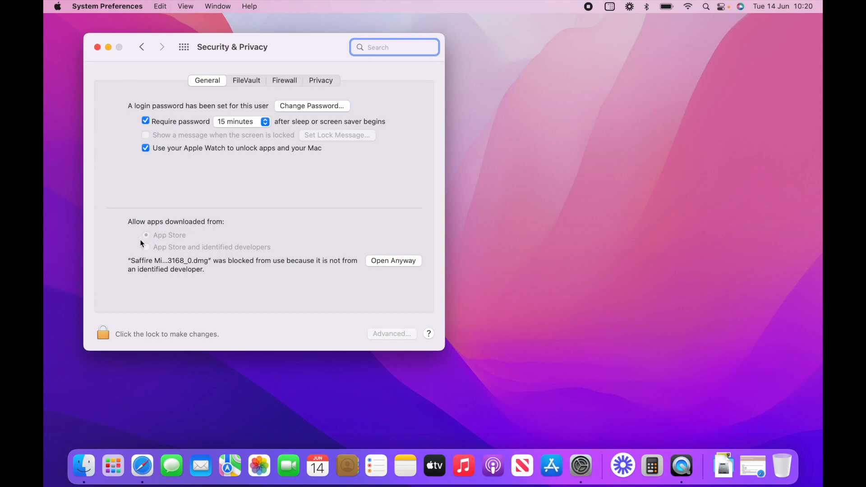
mouse_move(184, 226)
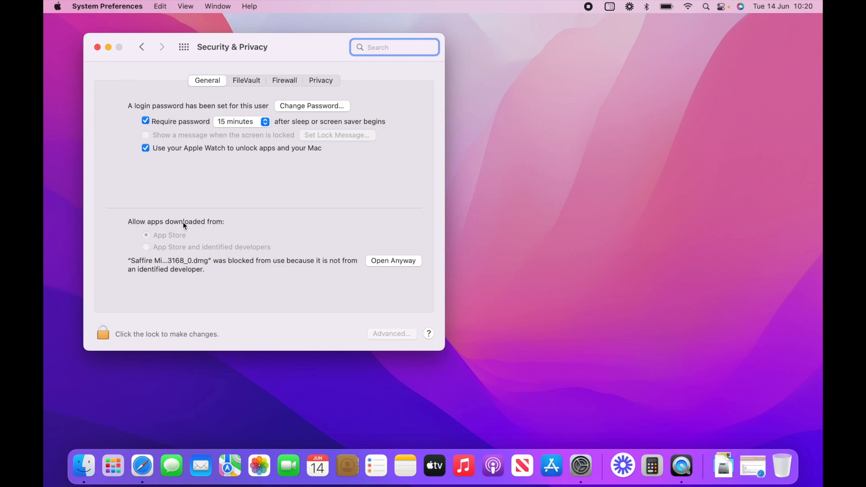
mouse_move(147, 241)
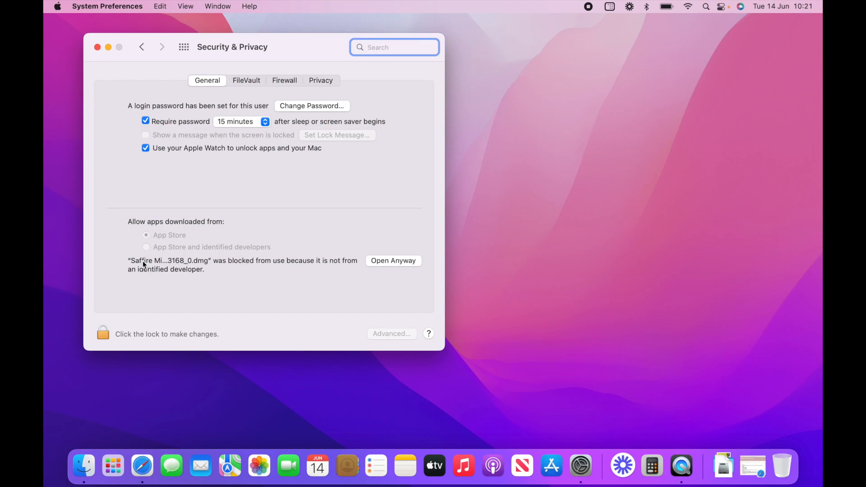
mouse_move(210, 276)
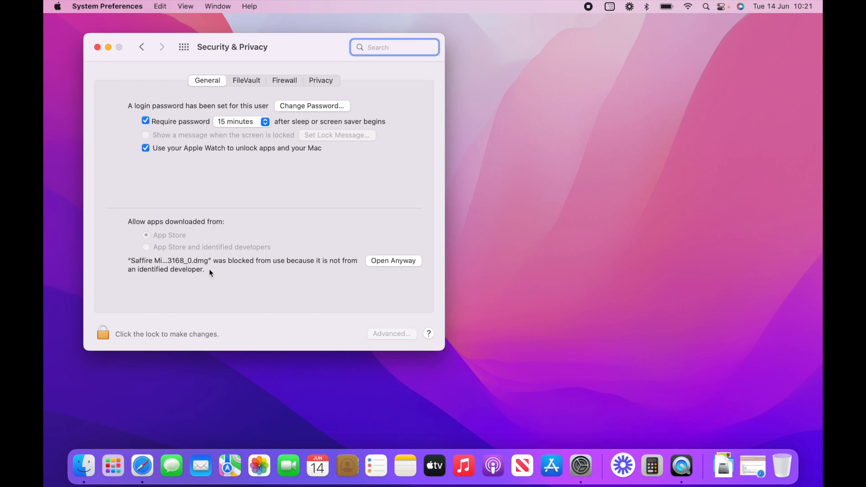
mouse_move(218, 270)
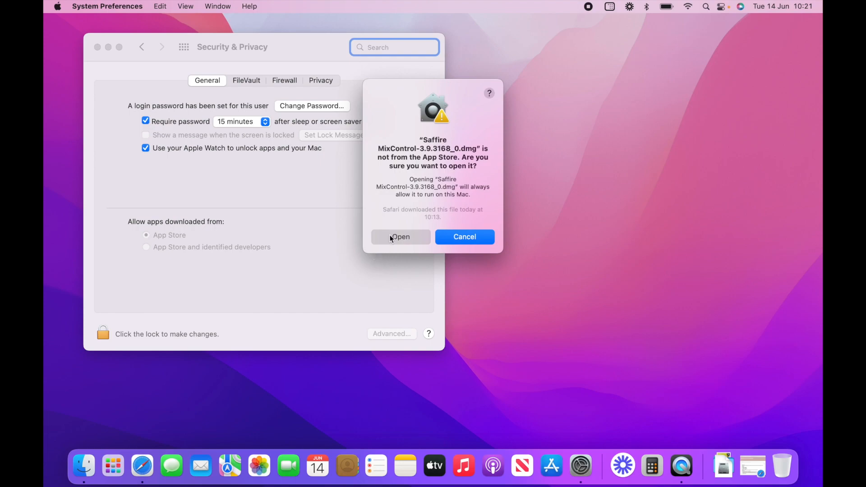
mouse_move(410, 235)
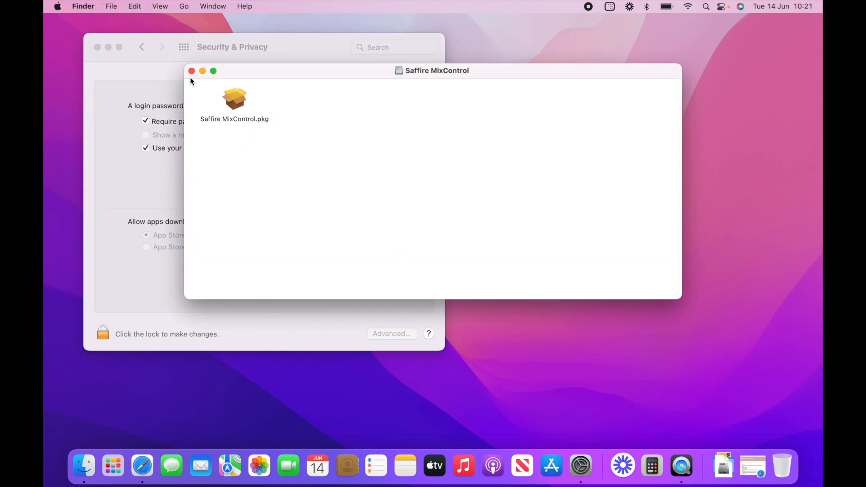
mouse_move(239, 103)
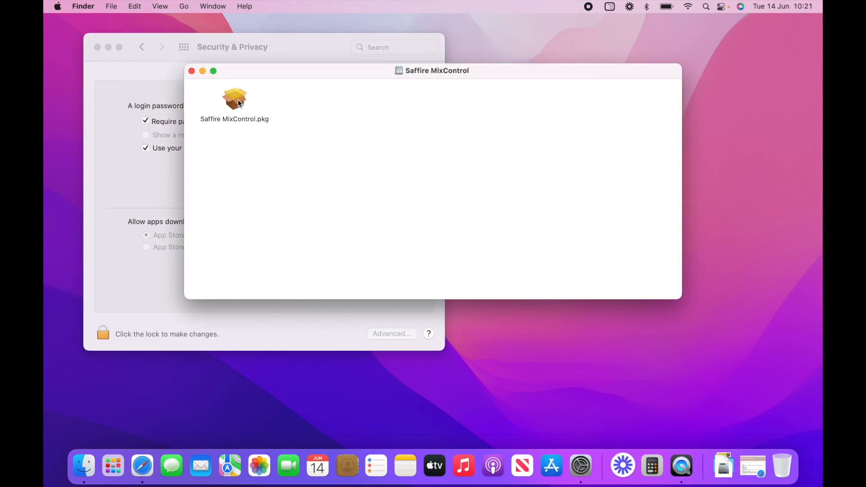
Override the block on the Saffire MixControl .pkg and launch its installer.
double_click(235, 97)
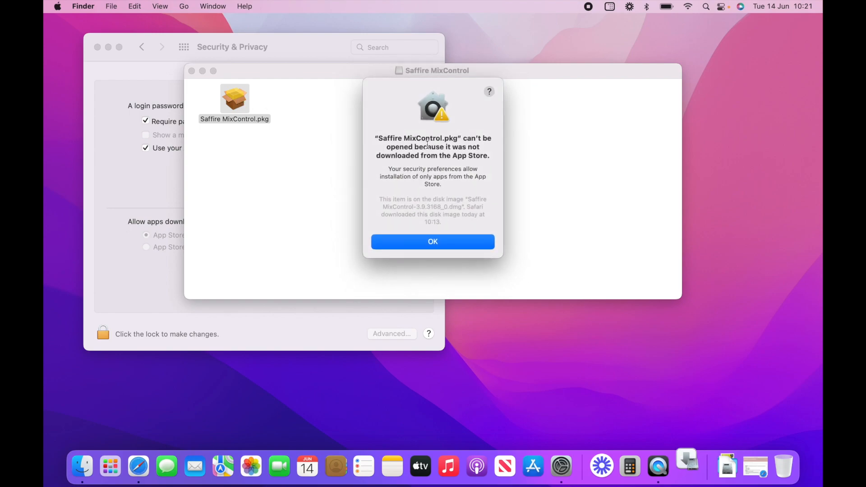
mouse_move(497, 206)
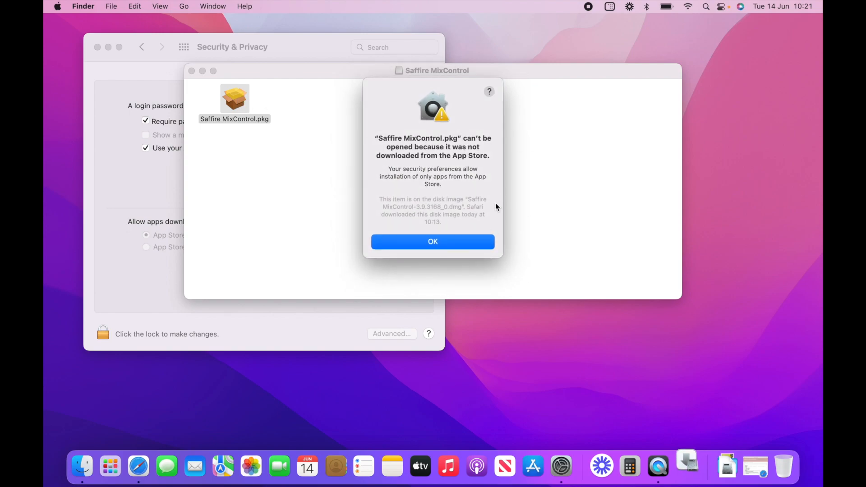
left_click(432, 242)
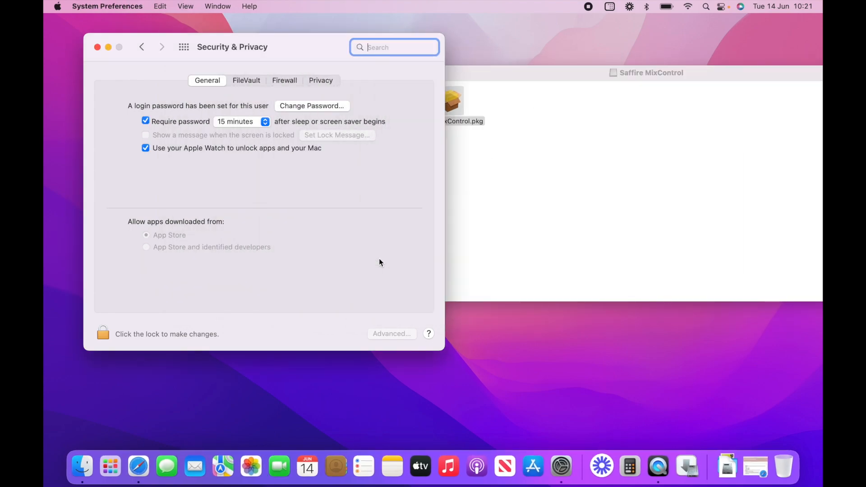
double_click(453, 100)
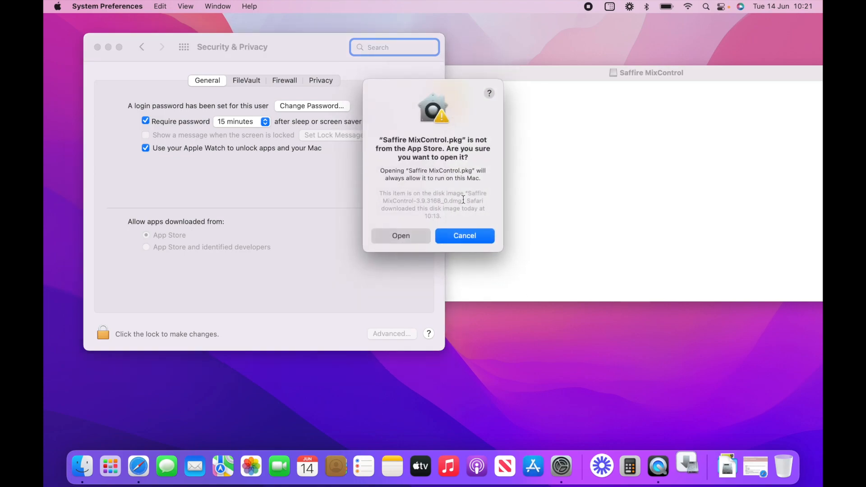
left_click(401, 236)
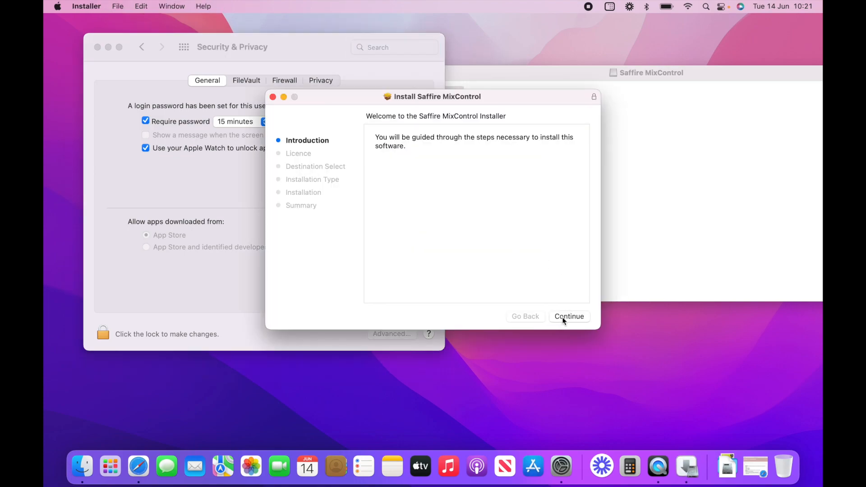
Agree to the licence, authorise and install Saffire MixControl, then restart the Mac.
left_click(568, 316)
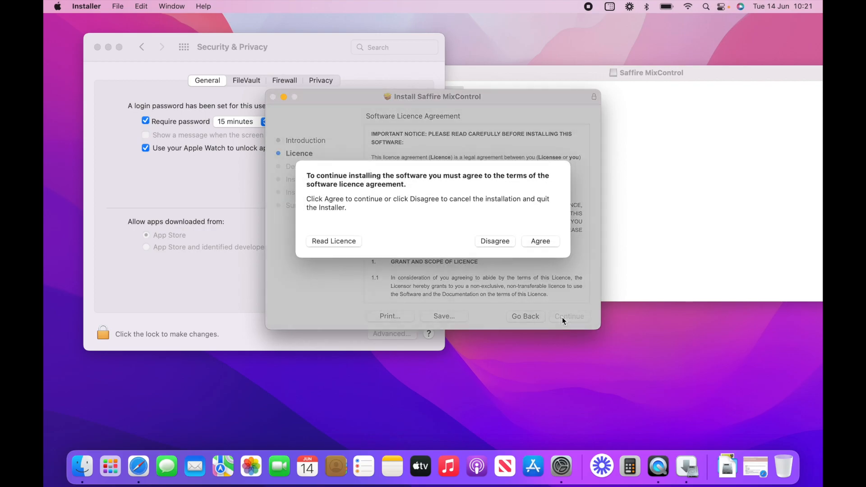
left_click(540, 241)
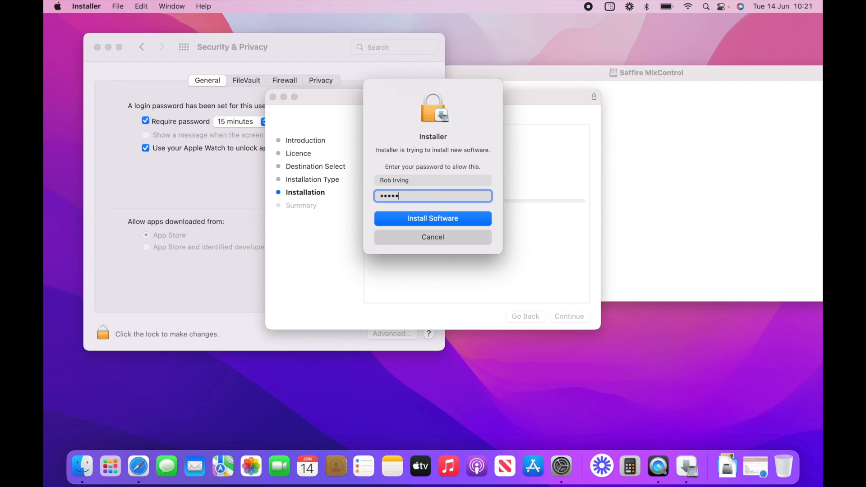
left_click(432, 218)
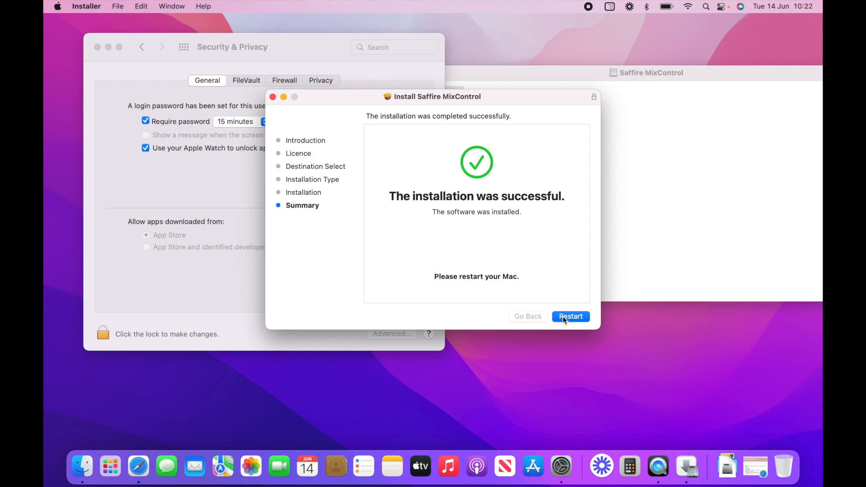
mouse_move(600, 171)
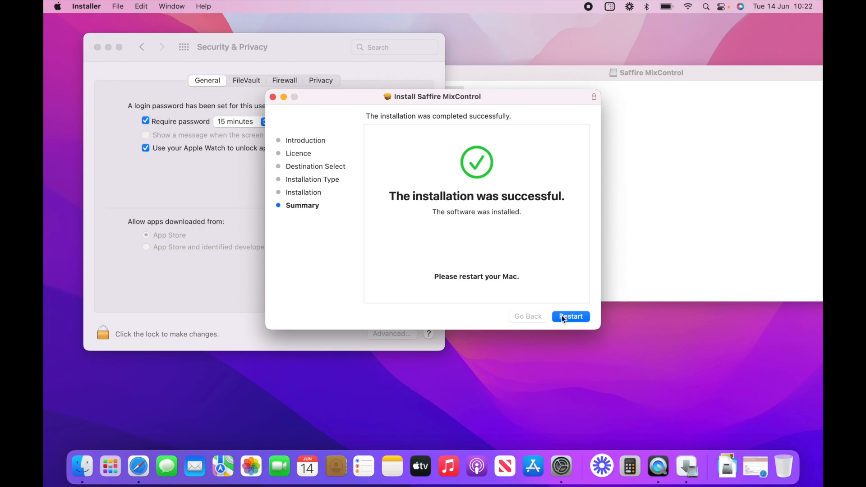
left_click(570, 316)
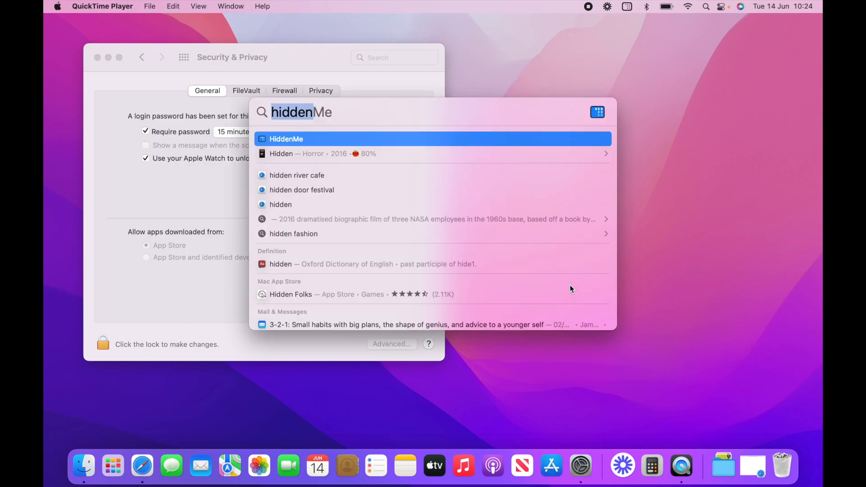
Launch Saffire MixControl from a Spotlight search for 'saff'.
type("saff")
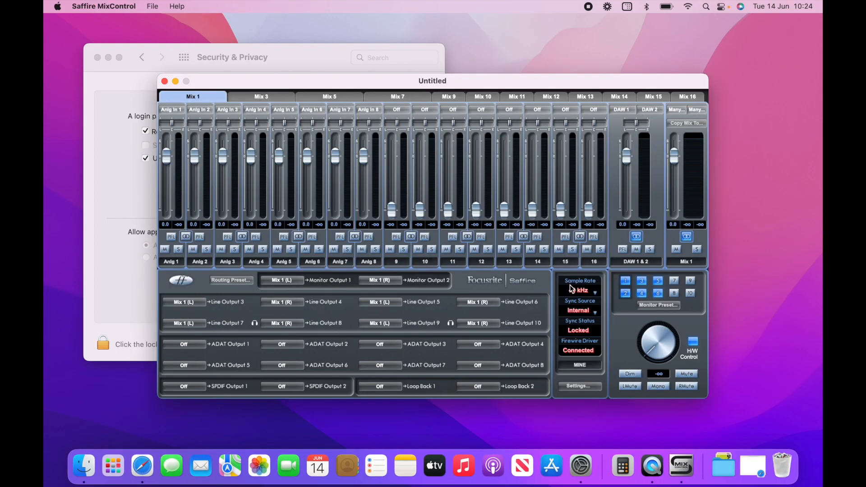
left_click(579, 289)
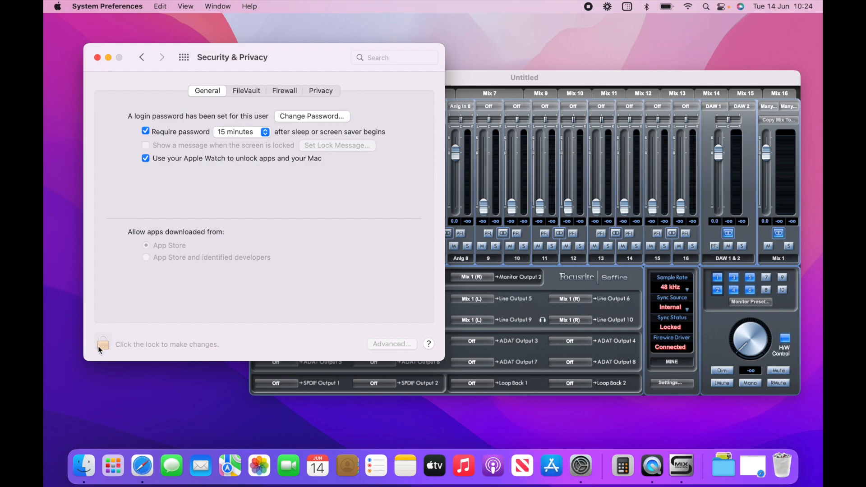
Unlock Security & Privacy and allow apps from the App Store and identified developers.
left_click(103, 343)
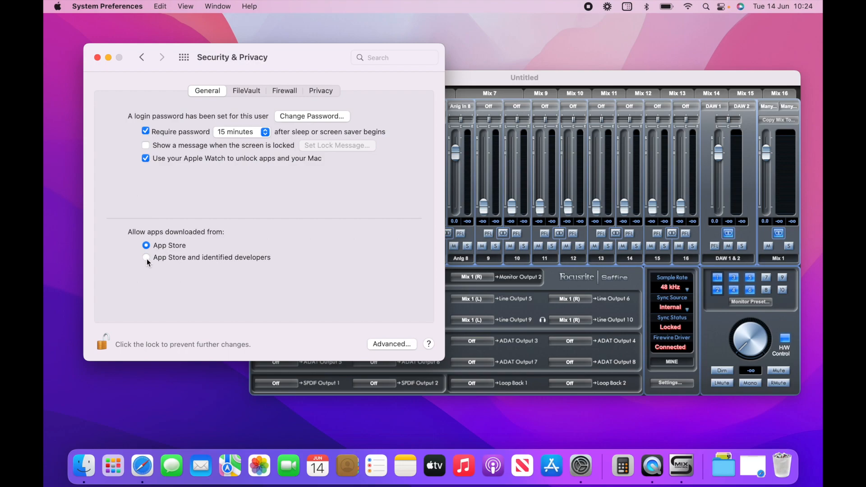
left_click(146, 257)
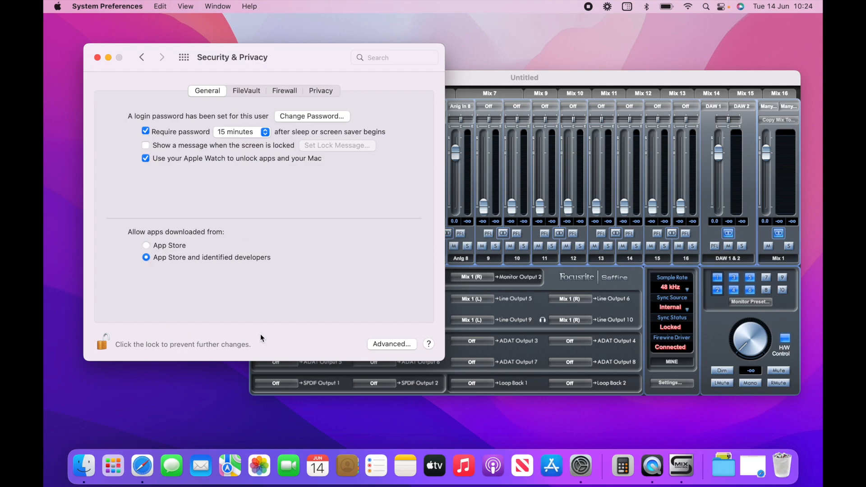
mouse_move(345, 276)
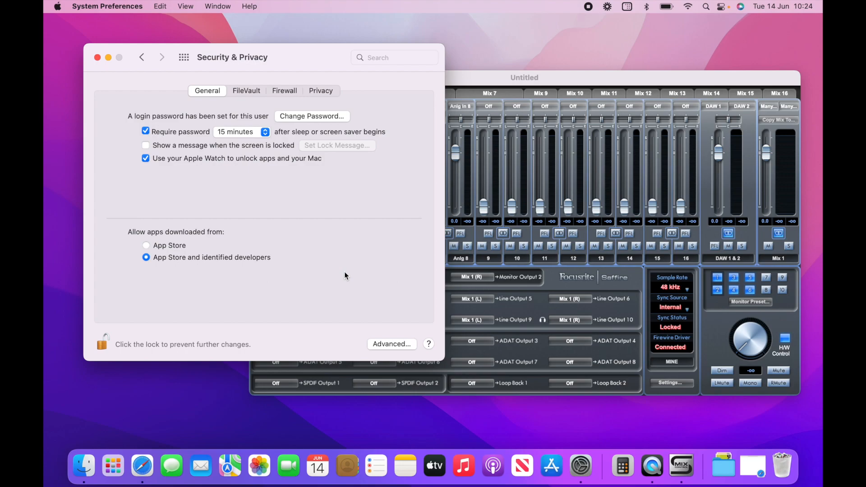
mouse_move(571, 117)
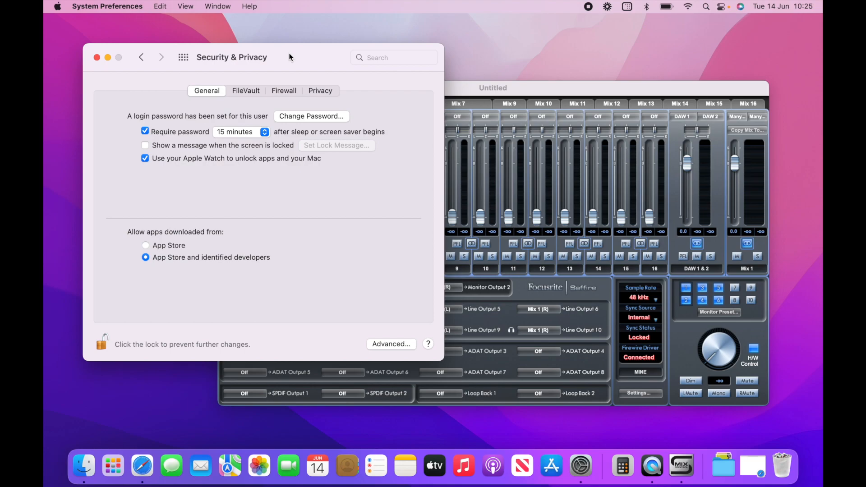
mouse_move(257, 58)
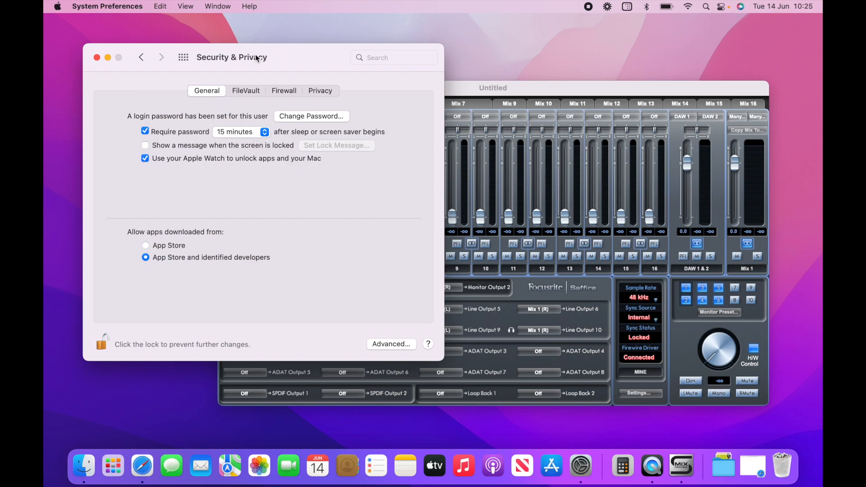
left_click_drag(257, 56, 215, 44)
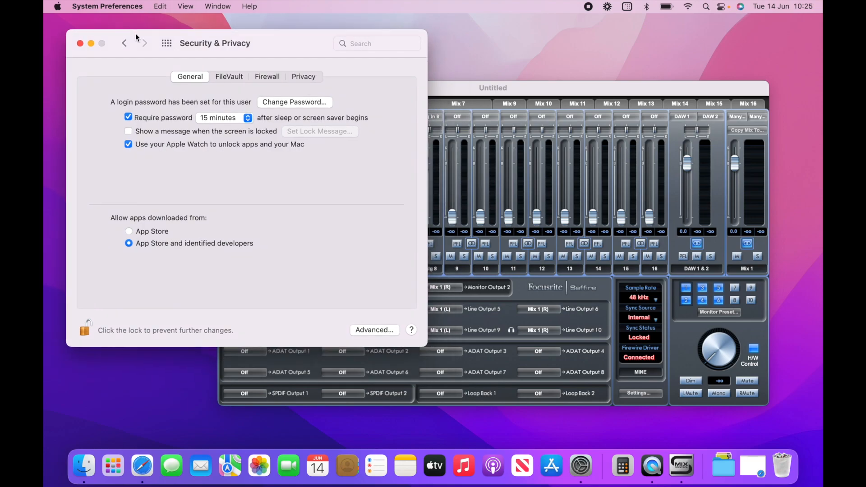
mouse_move(403, 110)
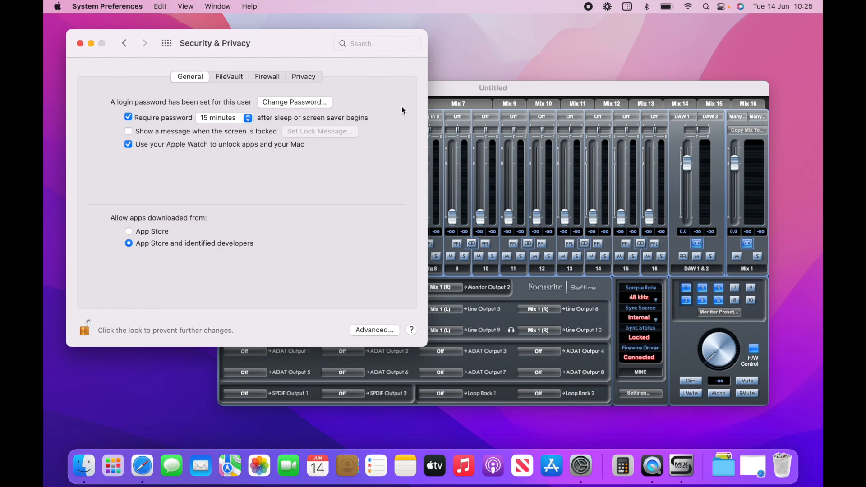